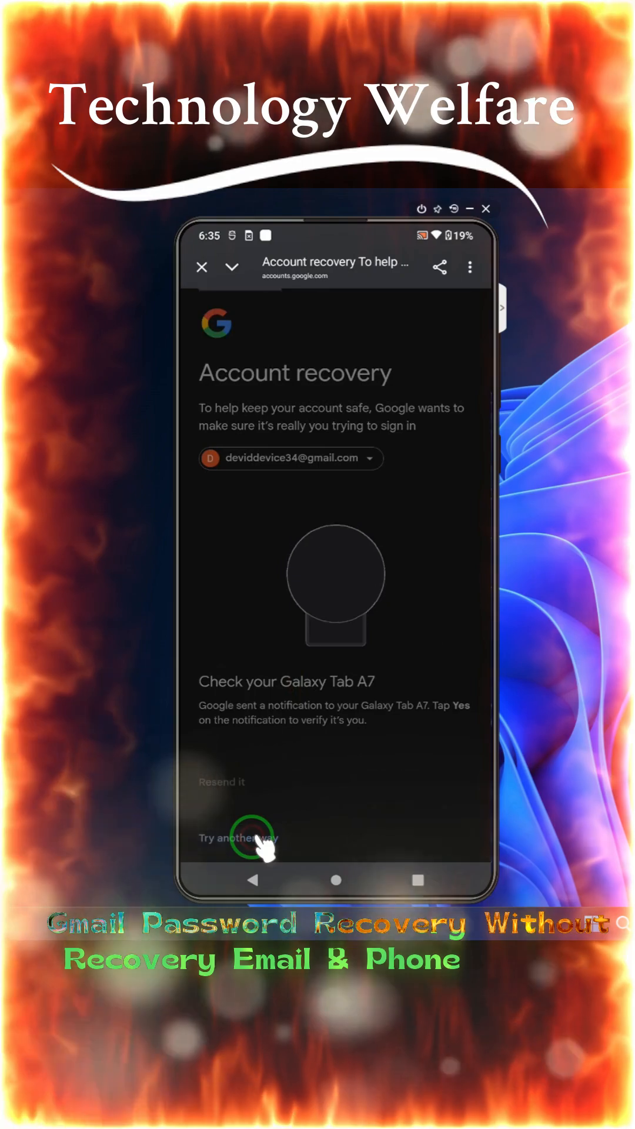
- Skip the Galaxy Tab prompt and last-password check, then choose 'I don't have a phone'
{"action": "left_click", "coordinate": [237, 838]}
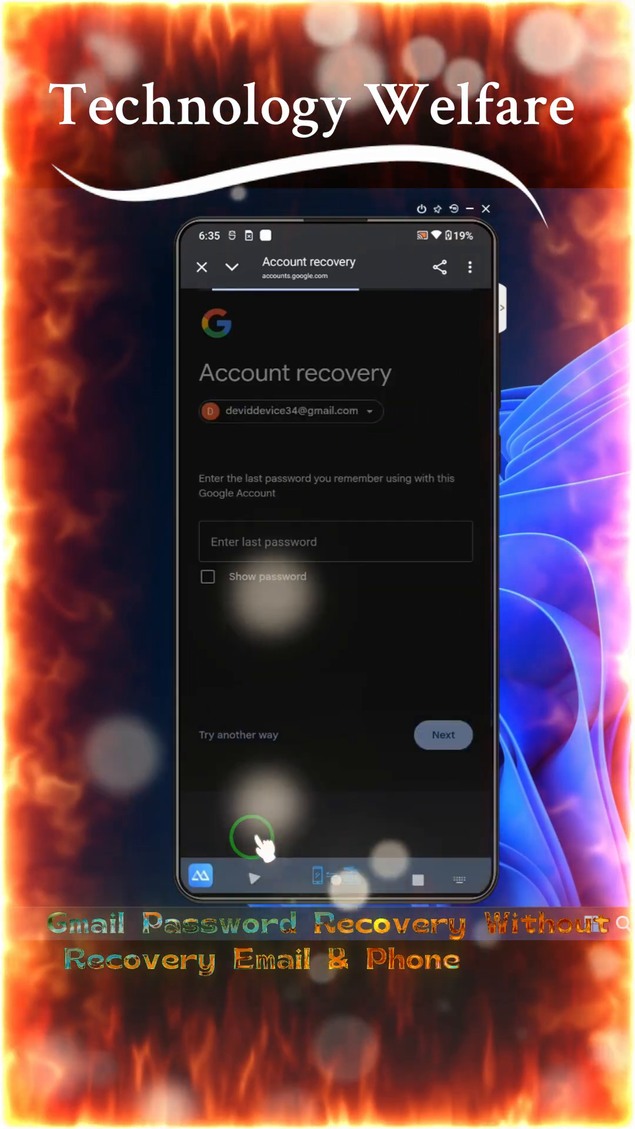
{"action": "left_click", "coordinate": [335, 541]}
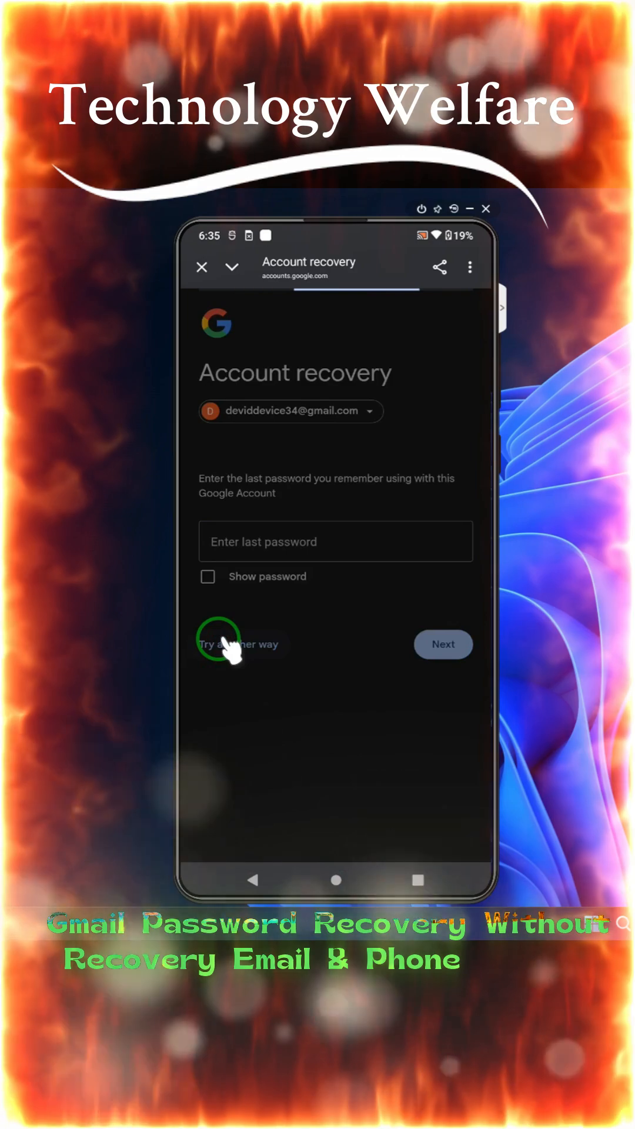
{"action": "left_click", "coordinate": [237, 643]}
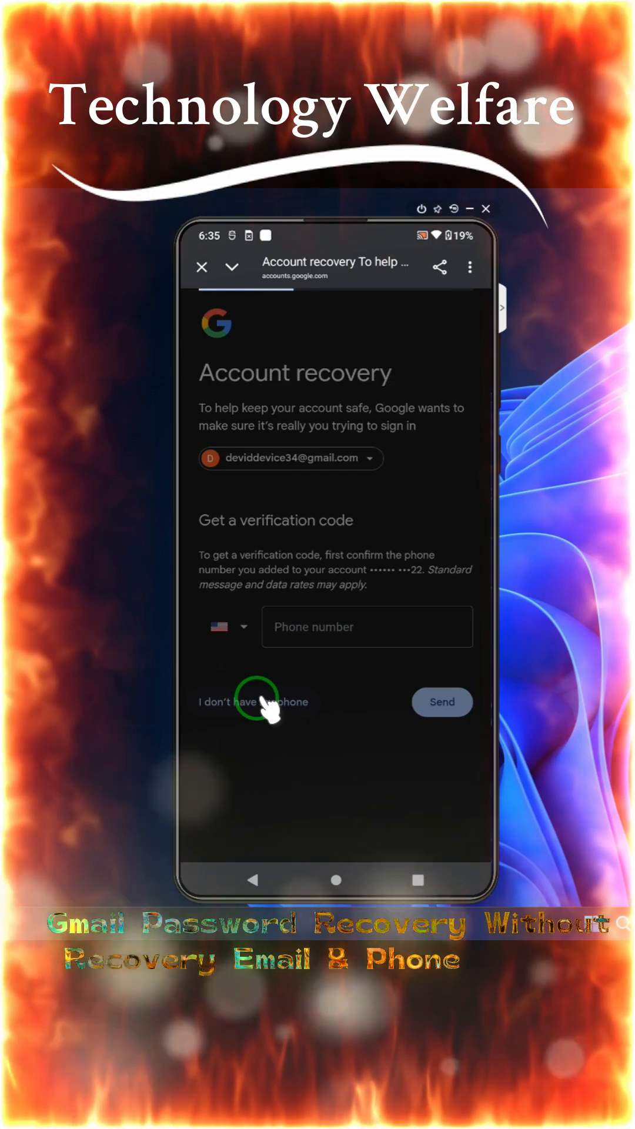
{"action": "left_click", "coordinate": [252, 701]}
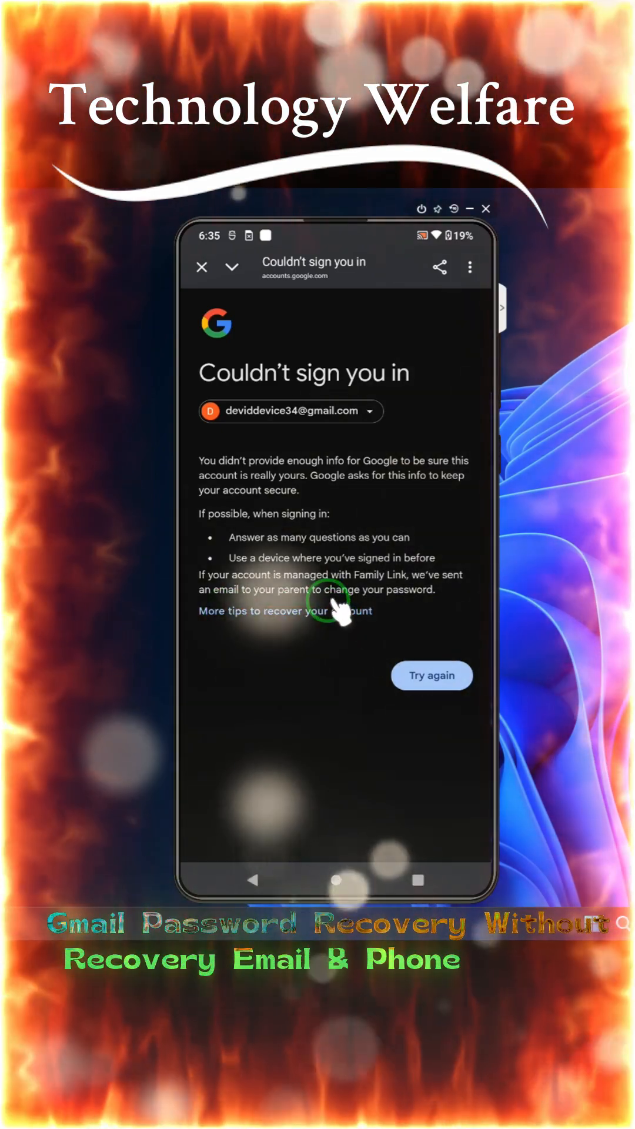
- Open 'More tips' on the 'Couldn't sign you in' page
{"action": "left_click", "coordinate": [431, 676]}
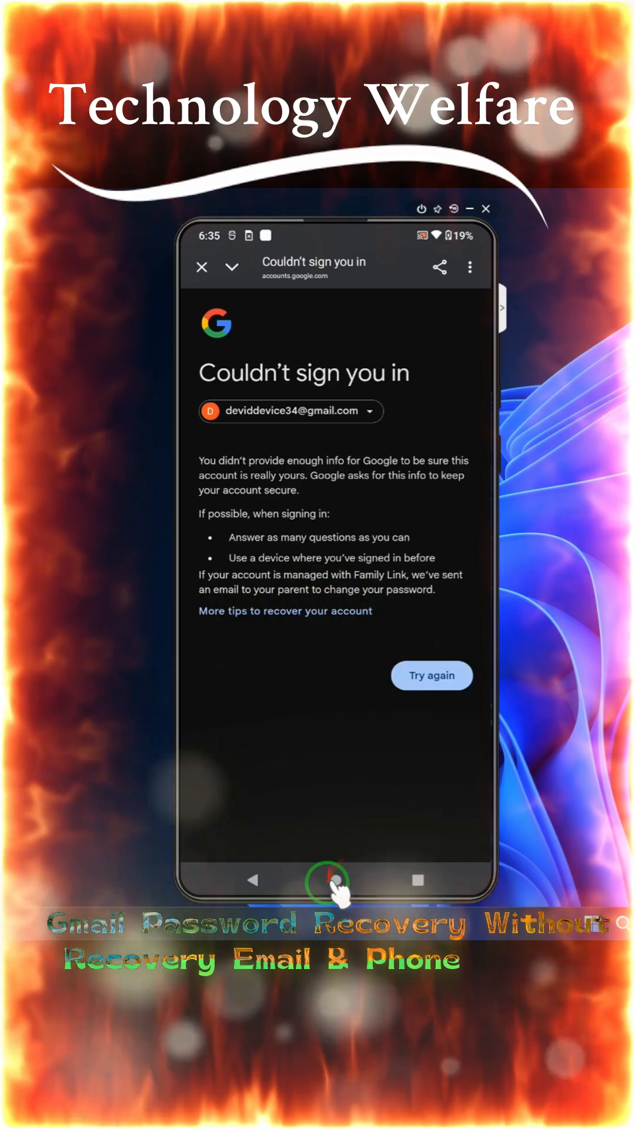
- Go to the home screen and install Stay Browser: All in One from Play Store
{"action": "left_click", "coordinate": [335, 880]}
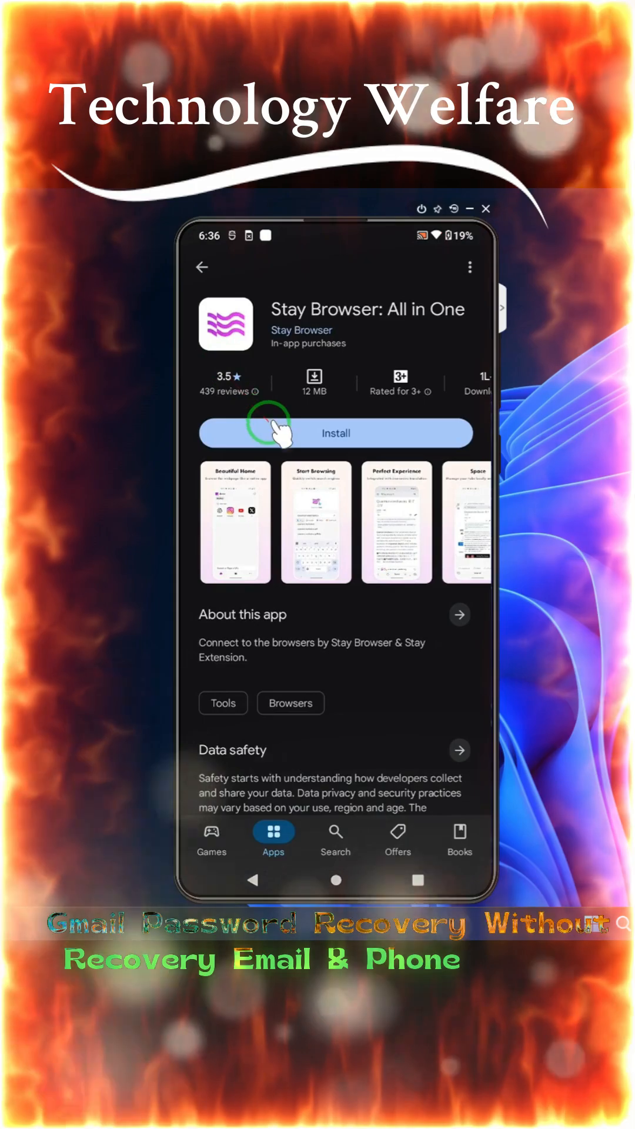
{"action": "left_click", "coordinate": [334, 433]}
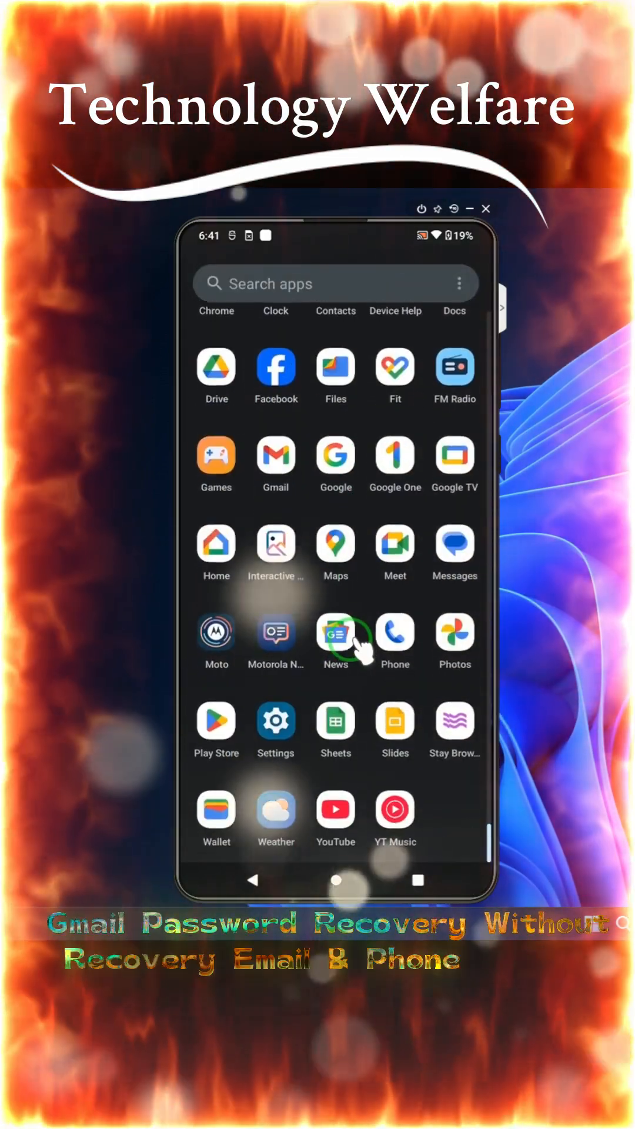
- In device Settings, scroll down to the Google services page
{"action": "left_click", "coordinate": [275, 722]}
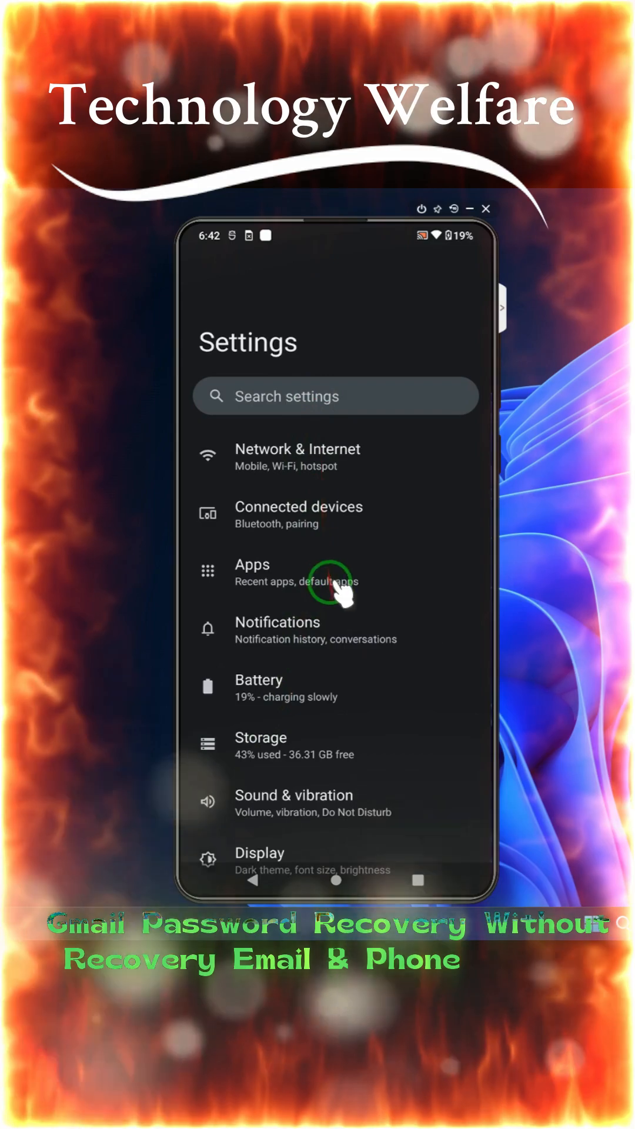
{"action": "scroll", "scroll_direction": "down", "scroll_amount": 3}
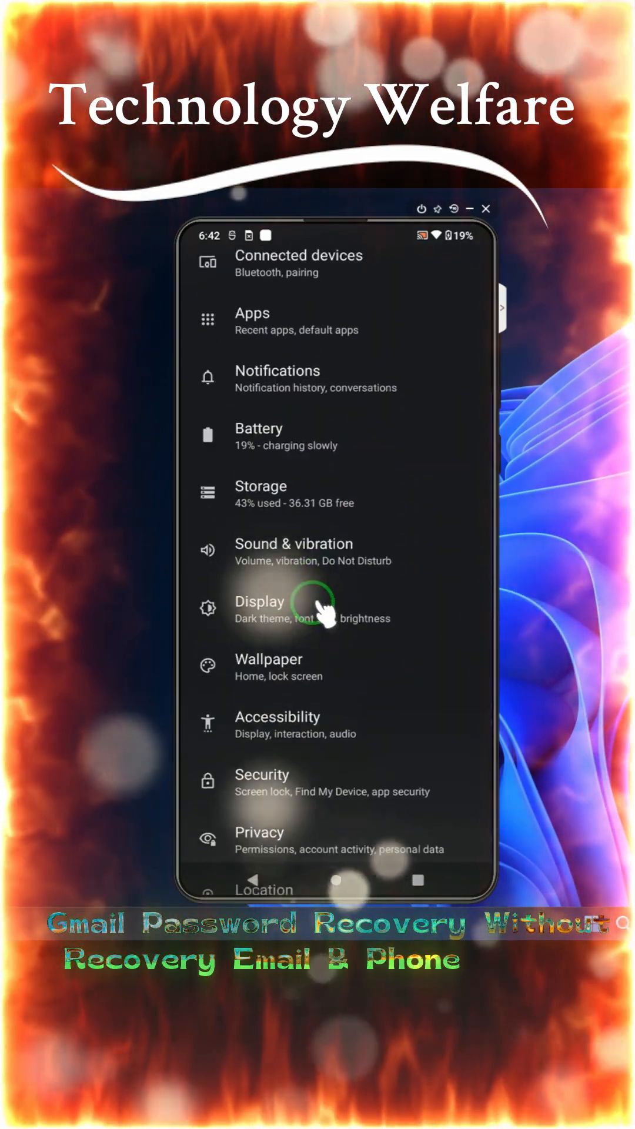
{"action": "scroll", "scroll_direction": "down", "scroll_amount": 3}
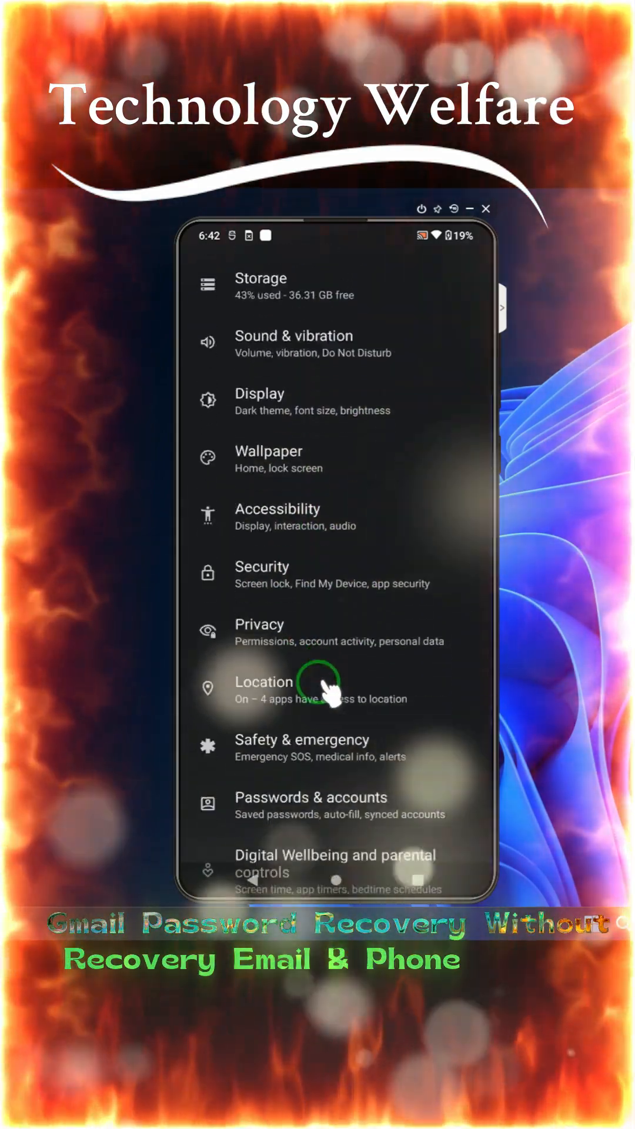
{"action": "scroll", "scroll_direction": "down", "scroll_amount": 3}
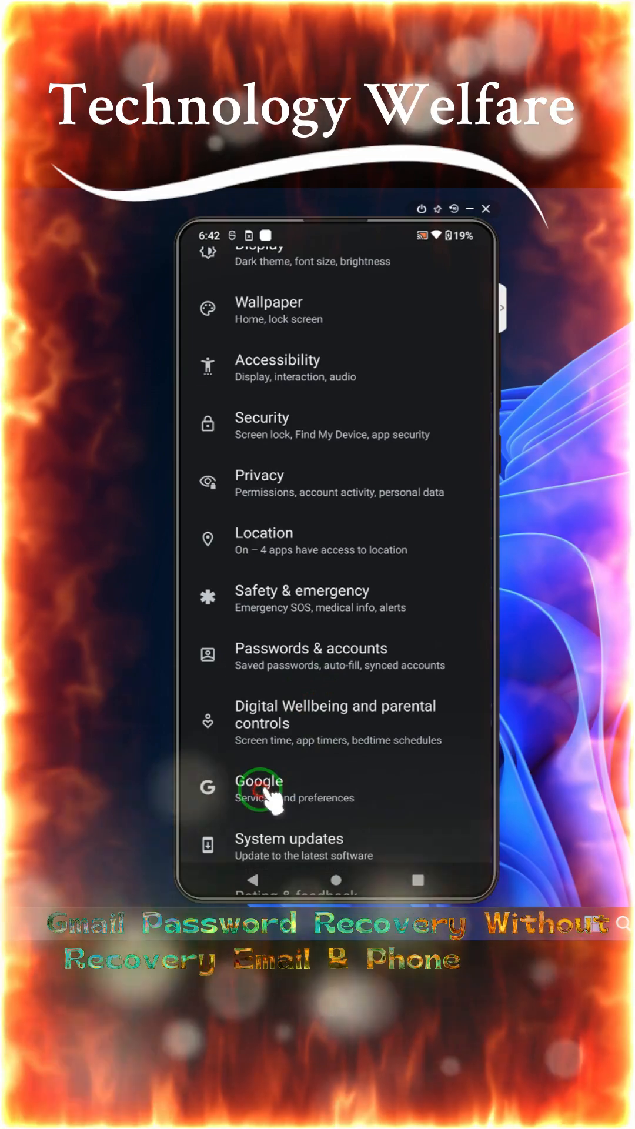
{"action": "left_click", "coordinate": [274, 788]}
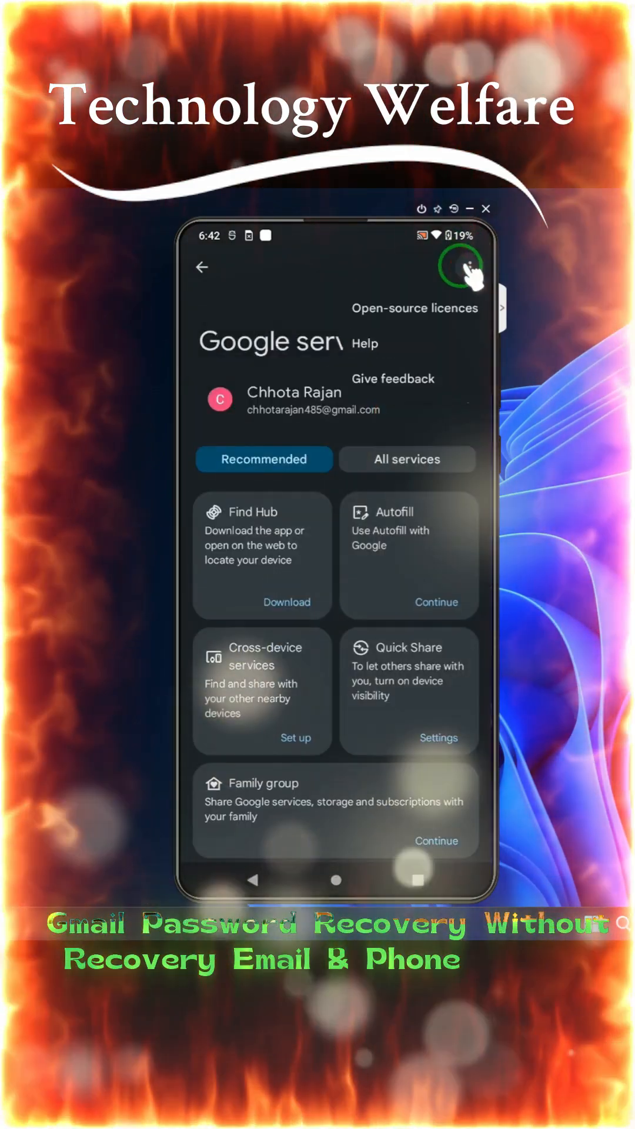
- Follow Google Help's 'someone else is using your account' guide to the Account recovery page
{"action": "left_click", "coordinate": [469, 267]}
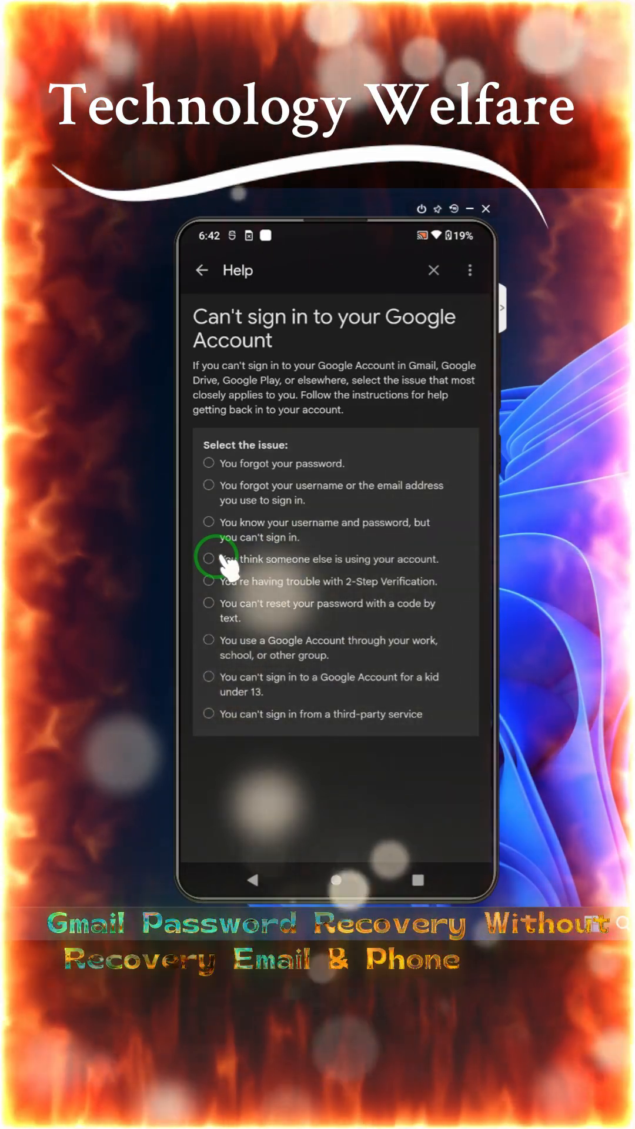
{"action": "left_click", "coordinate": [208, 558]}
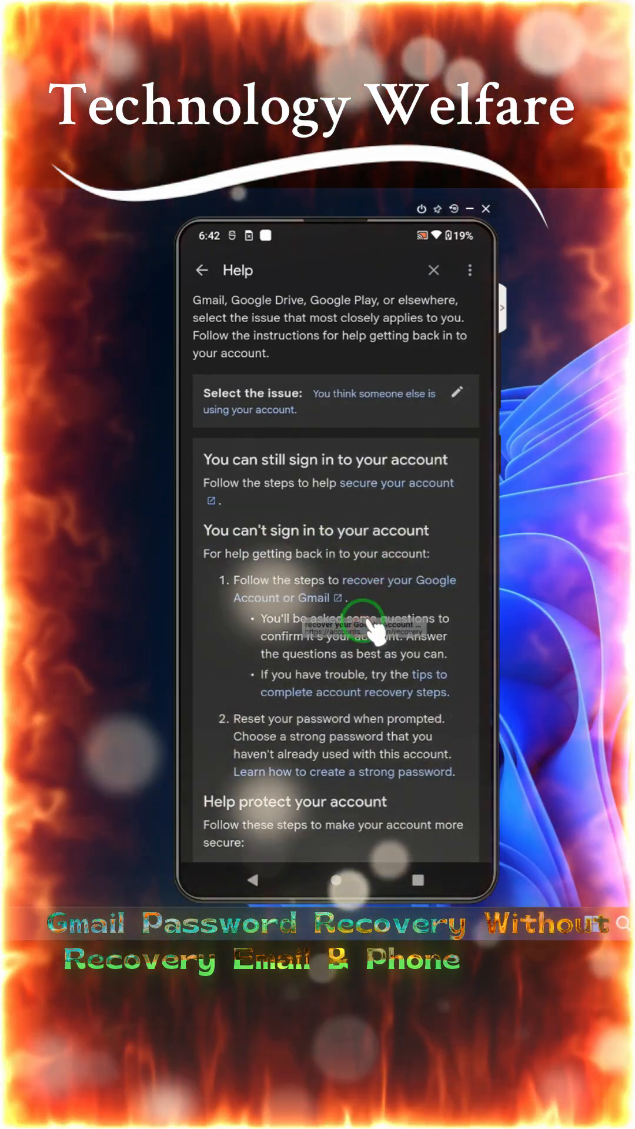
{"action": "mouse_move", "coordinate": [382, 490]}
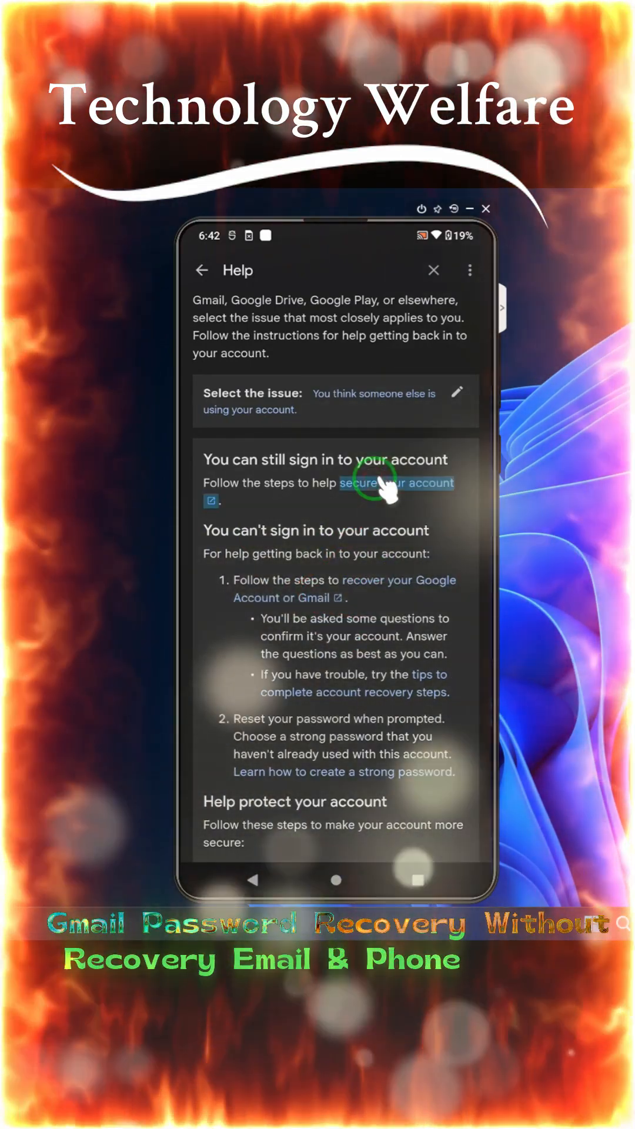
{"action": "left_click", "coordinate": [396, 483]}
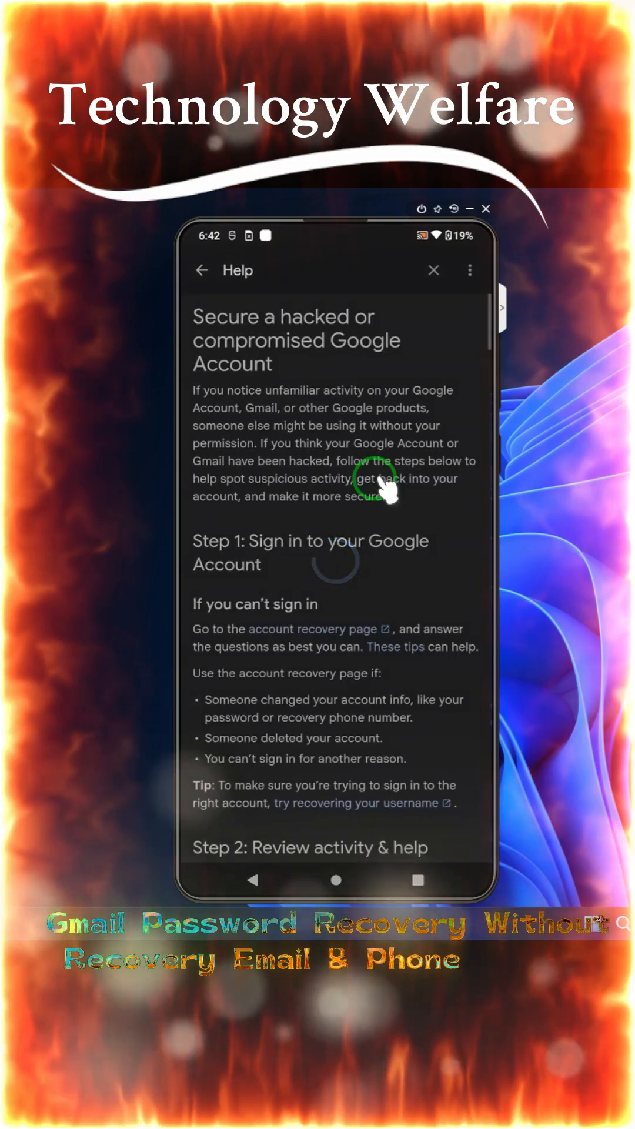
{"action": "scroll", "scroll_direction": "down", "scroll_amount": 3}
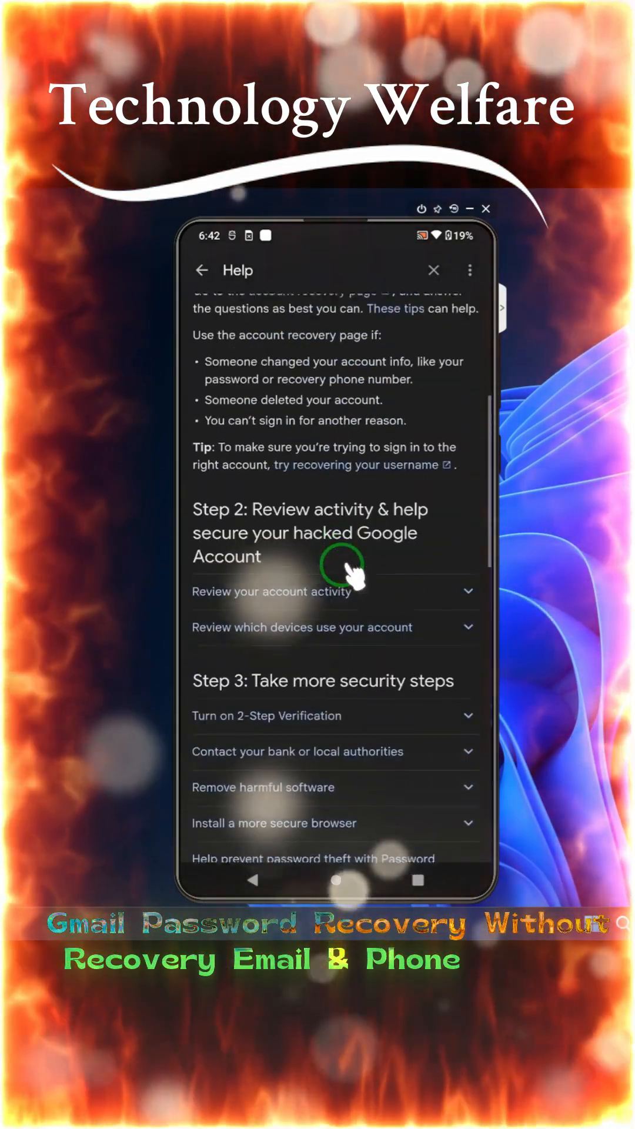
{"action": "left_click", "coordinate": [331, 592]}
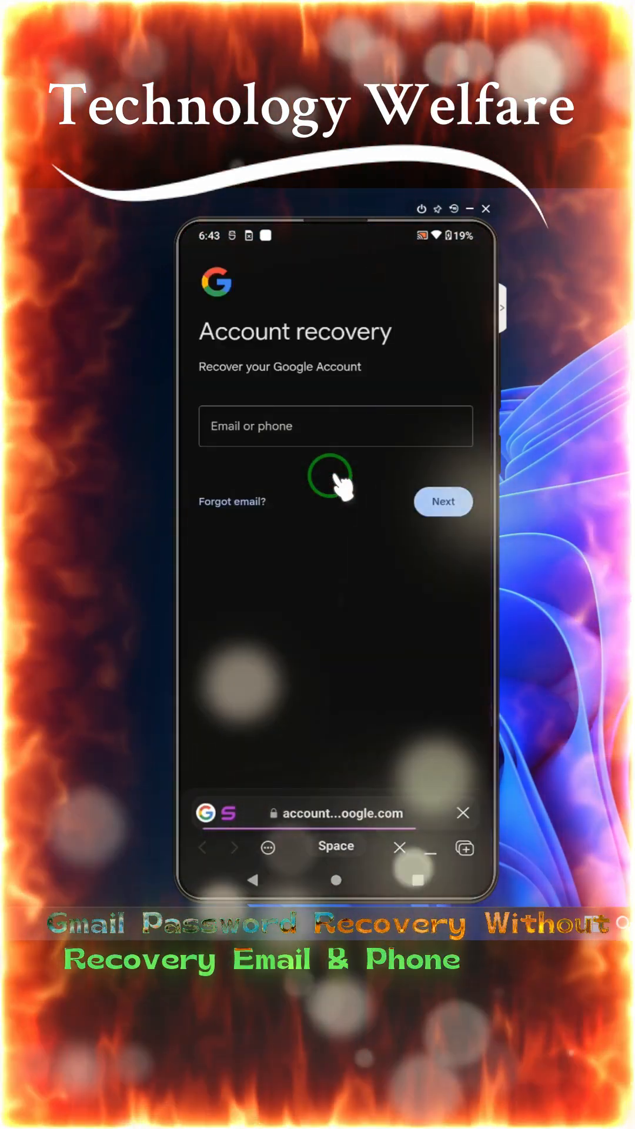
- Submit the account email in Stay Browser recovery, then choose Change password
{"action": "left_click", "coordinate": [334, 425]}
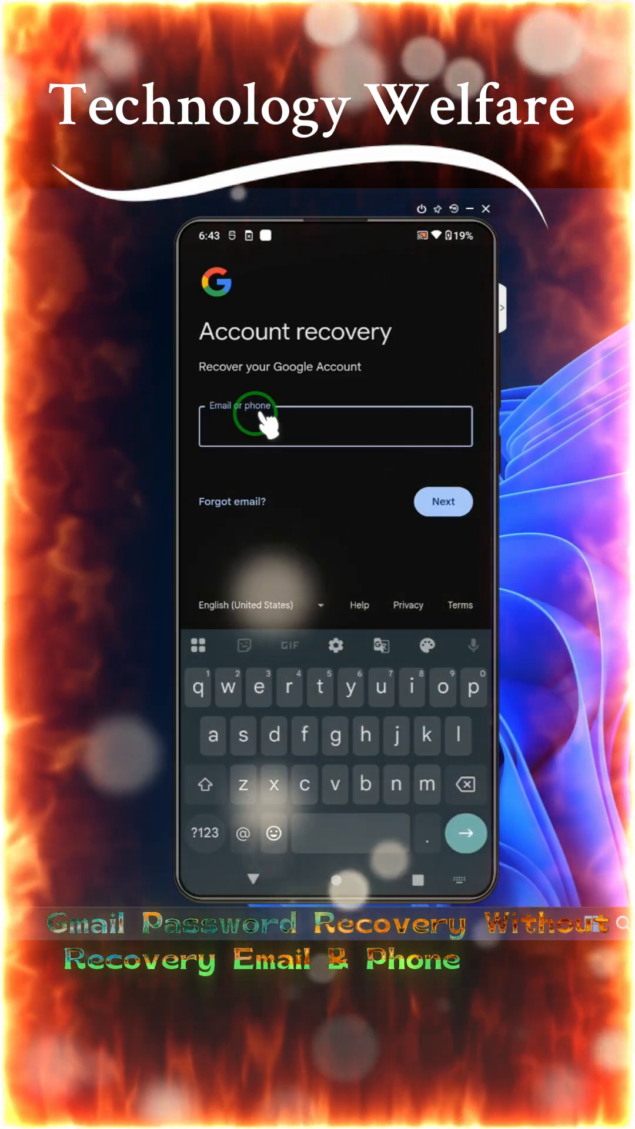
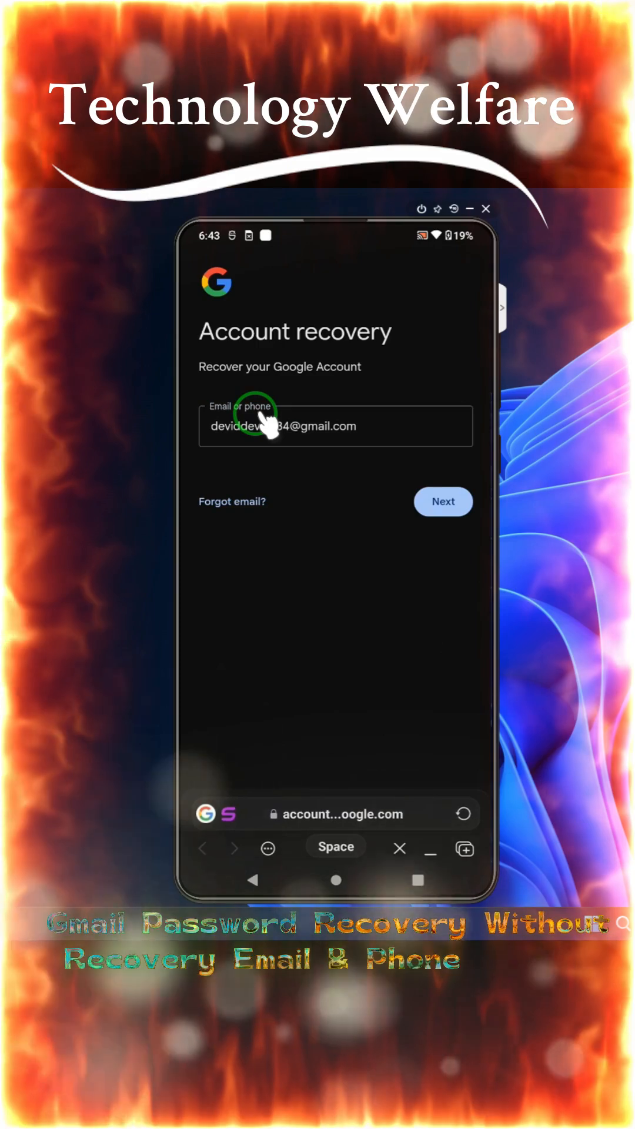
{"action": "left_click", "coordinate": [442, 501]}
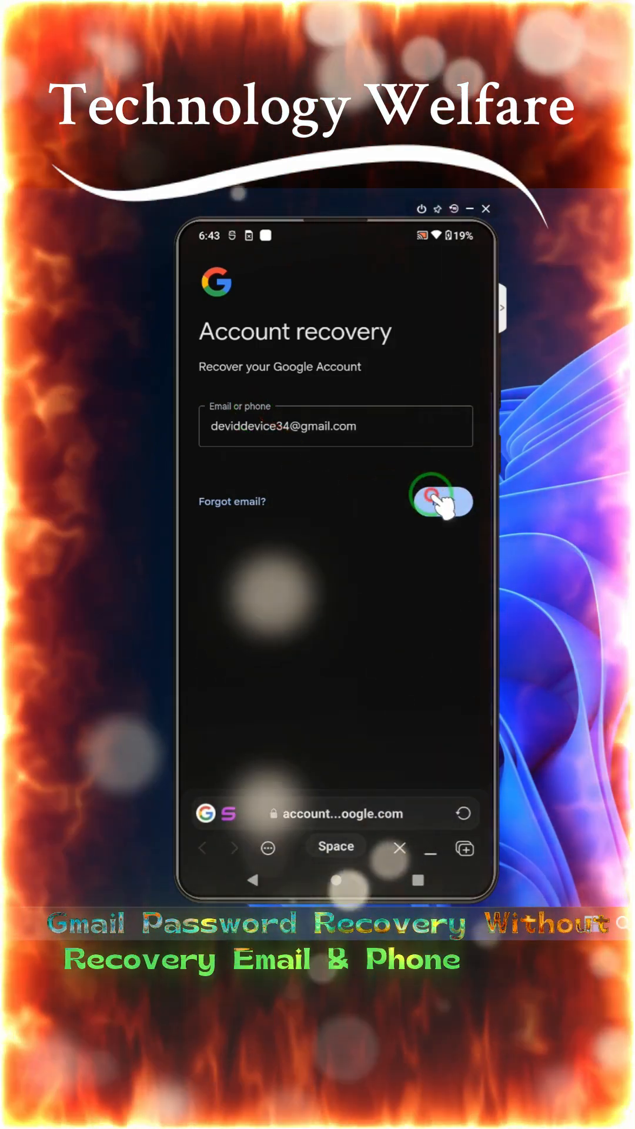
{"action": "left_click", "coordinate": [432, 496]}
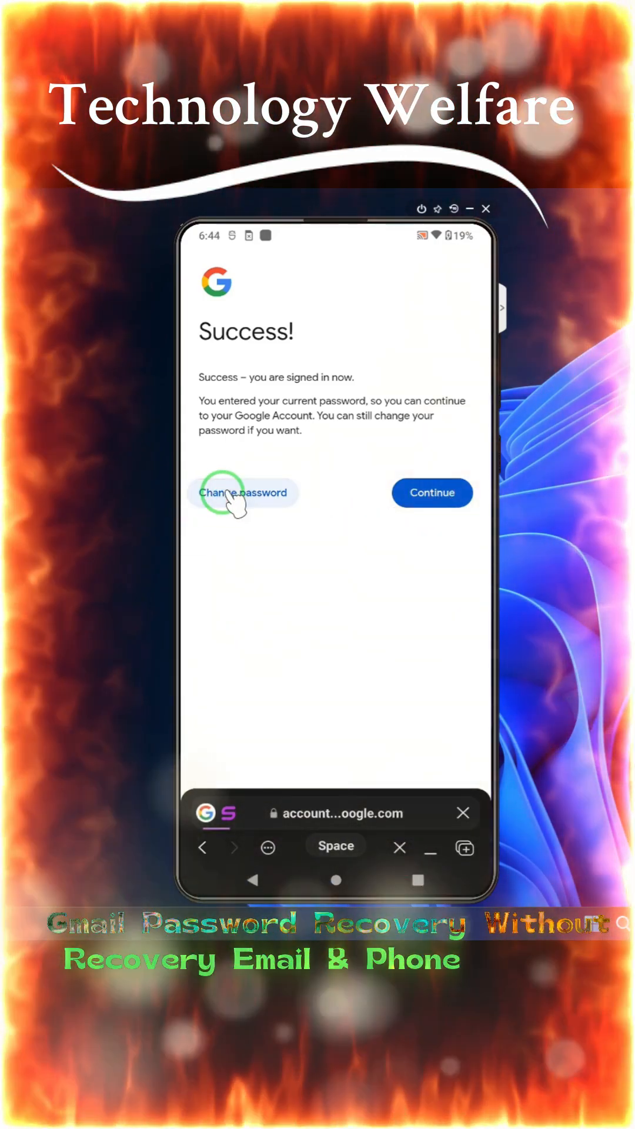
{"action": "left_click", "coordinate": [244, 493]}
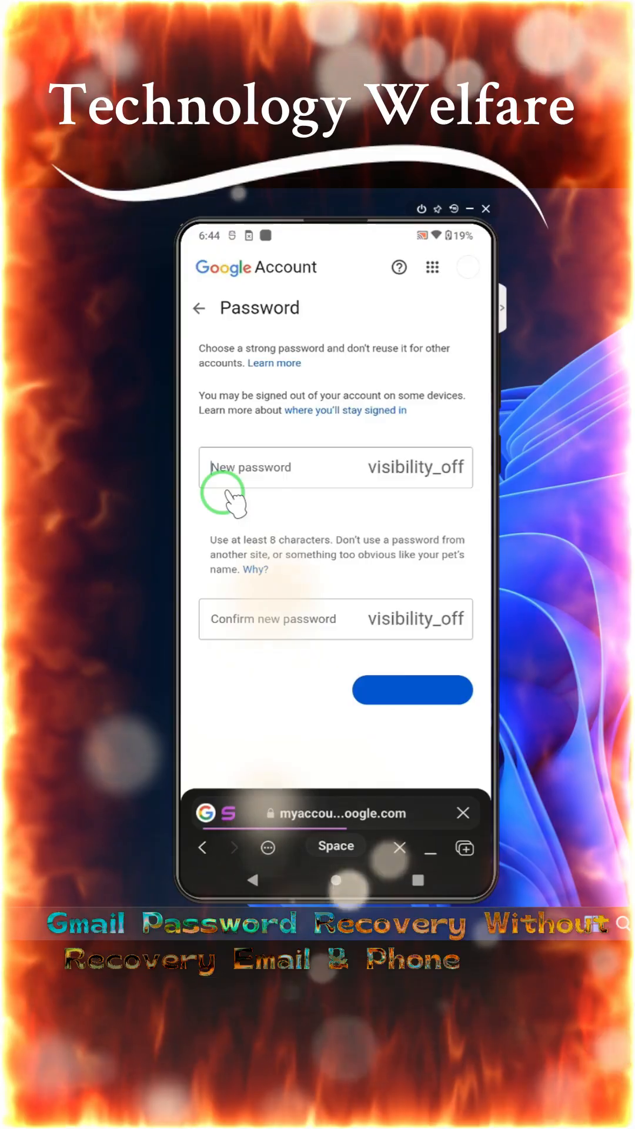